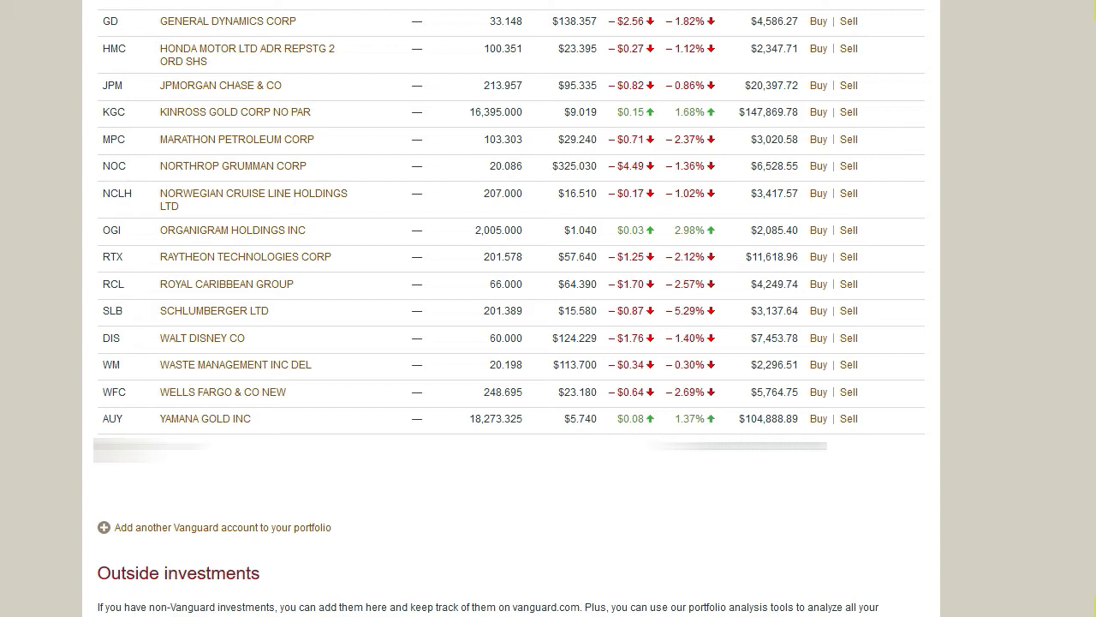
mouse_move(819, 402)
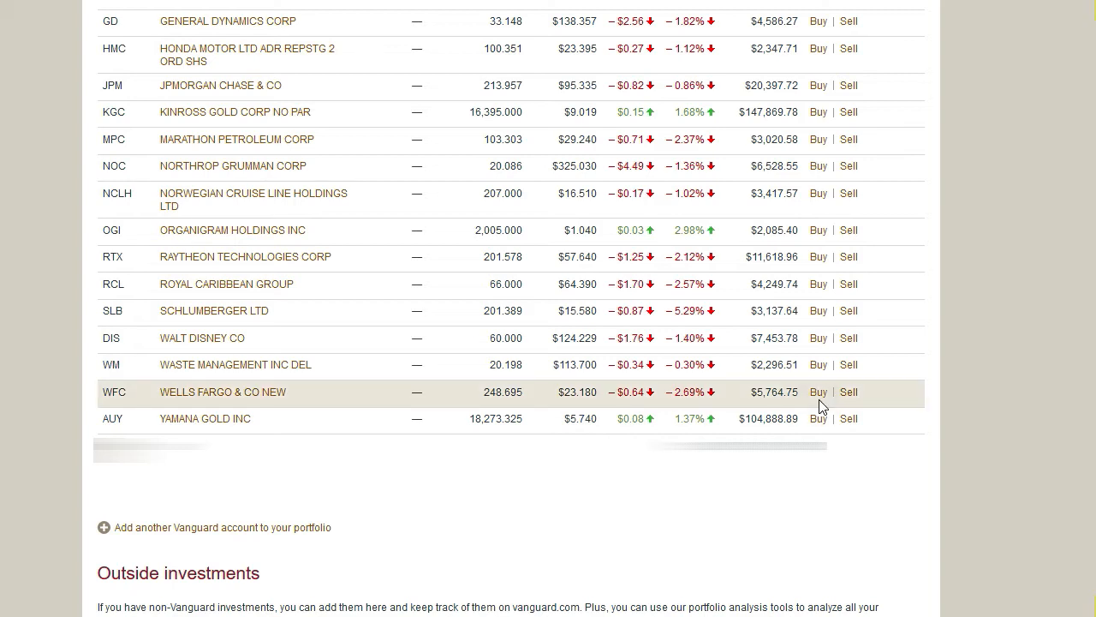
Start a buy order for Wells Fargo (WFC) from its holdings row.
left_click(817, 391)
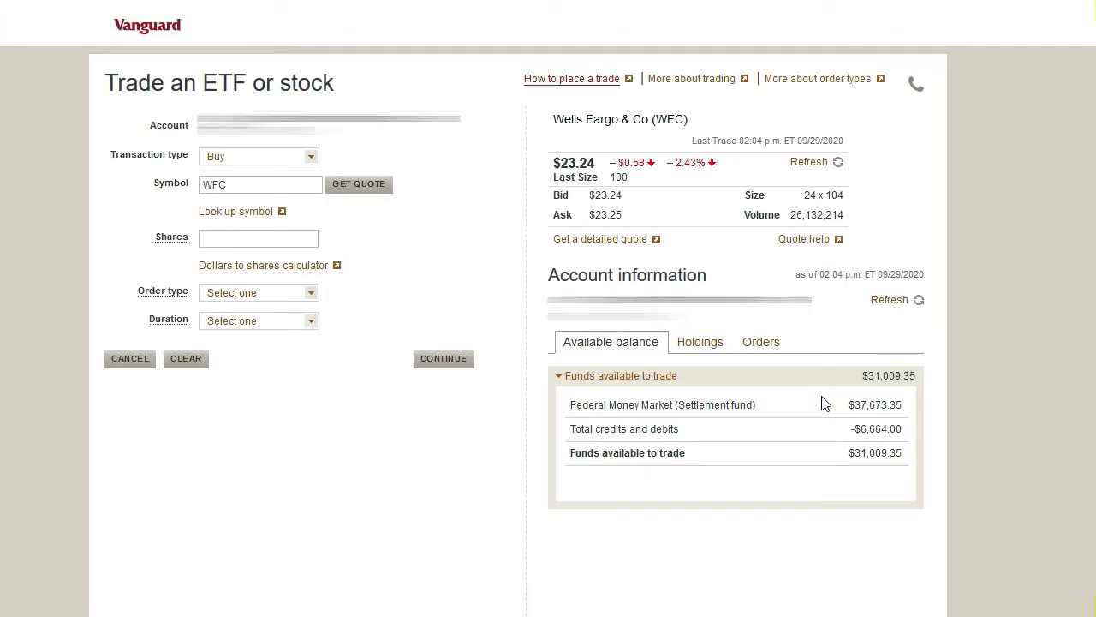
Enter 100 shares at a 23.24 limit price with Day duration, estimating $2,324.00.
left_click(257, 238)
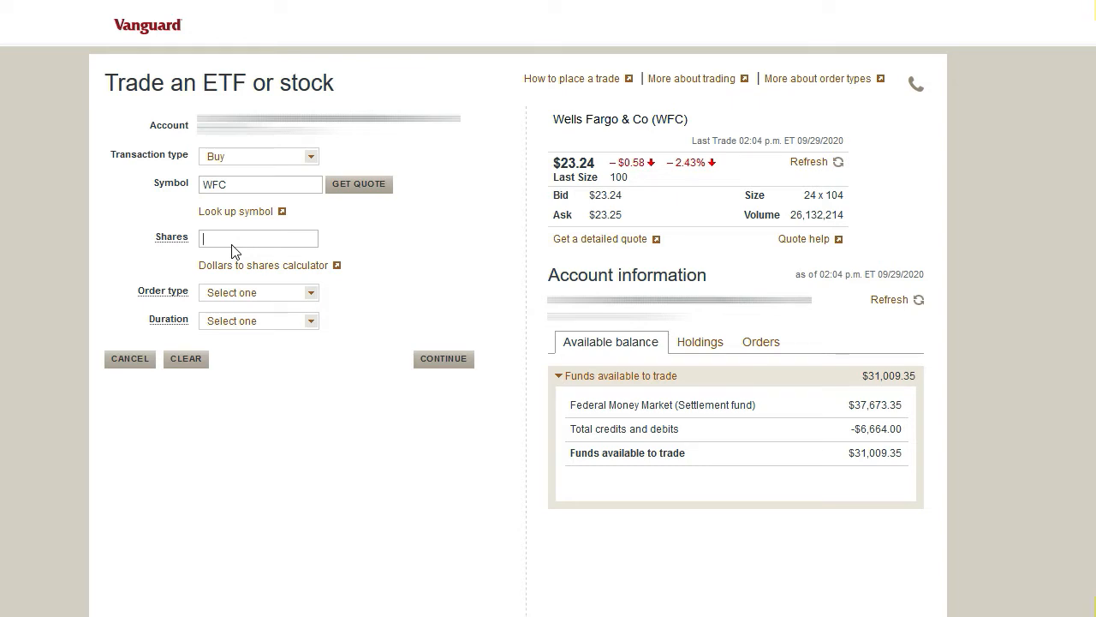
type("100")
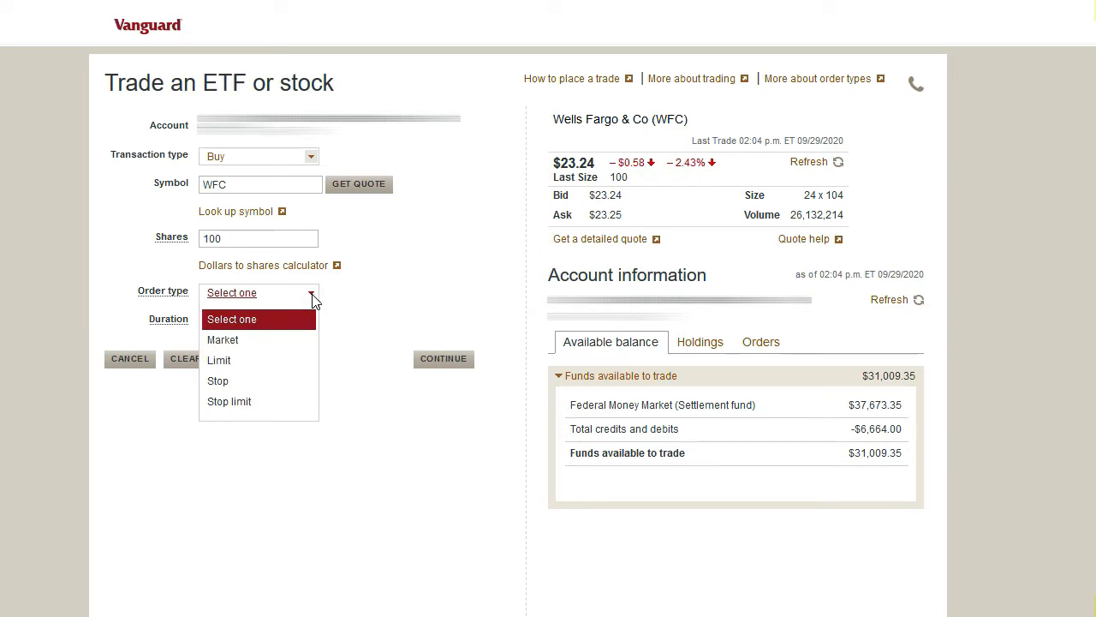
left_click(219, 360)
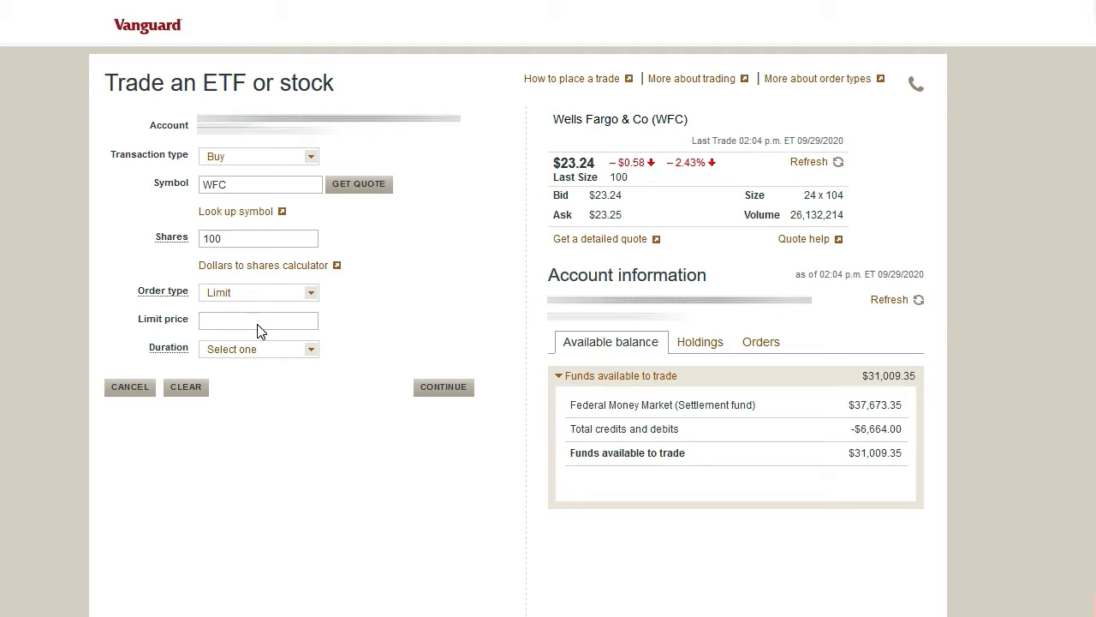
type("2")
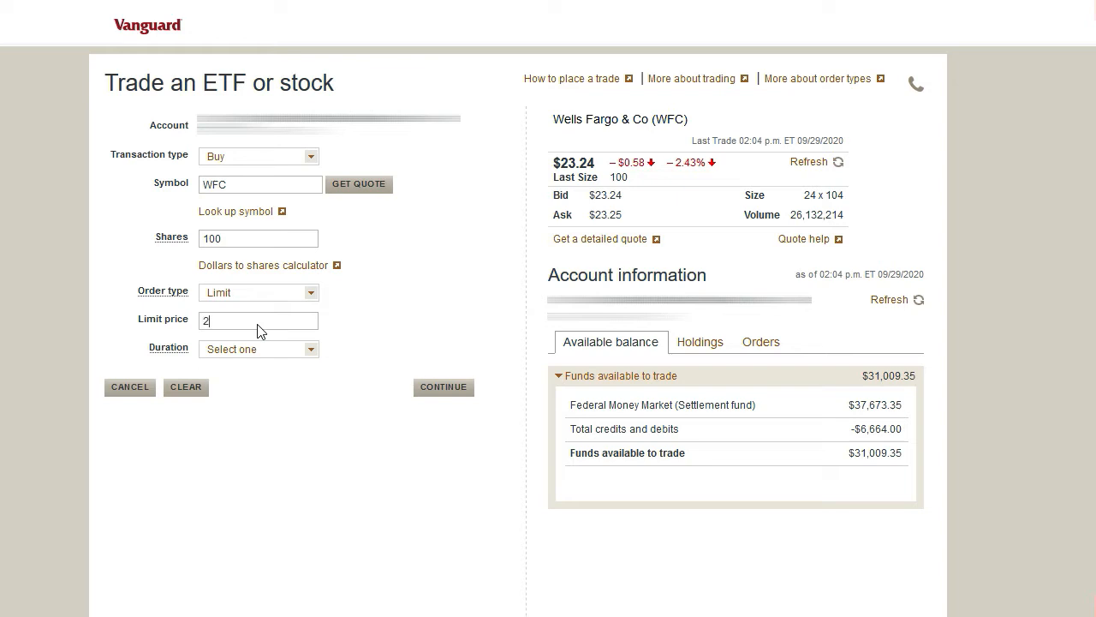
type("3.2")
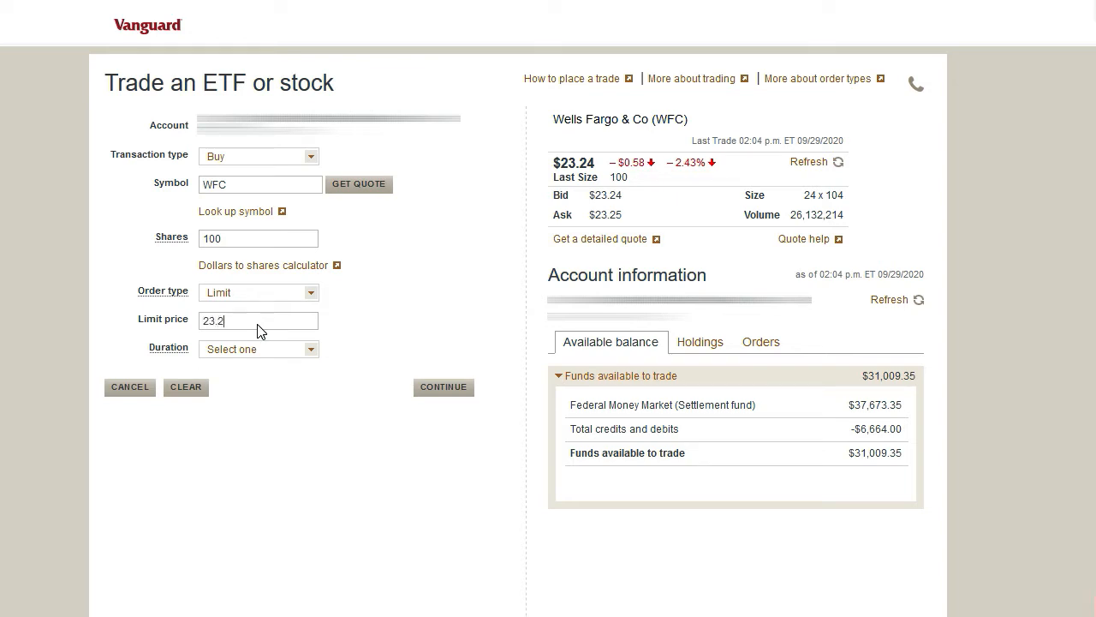
type("4")
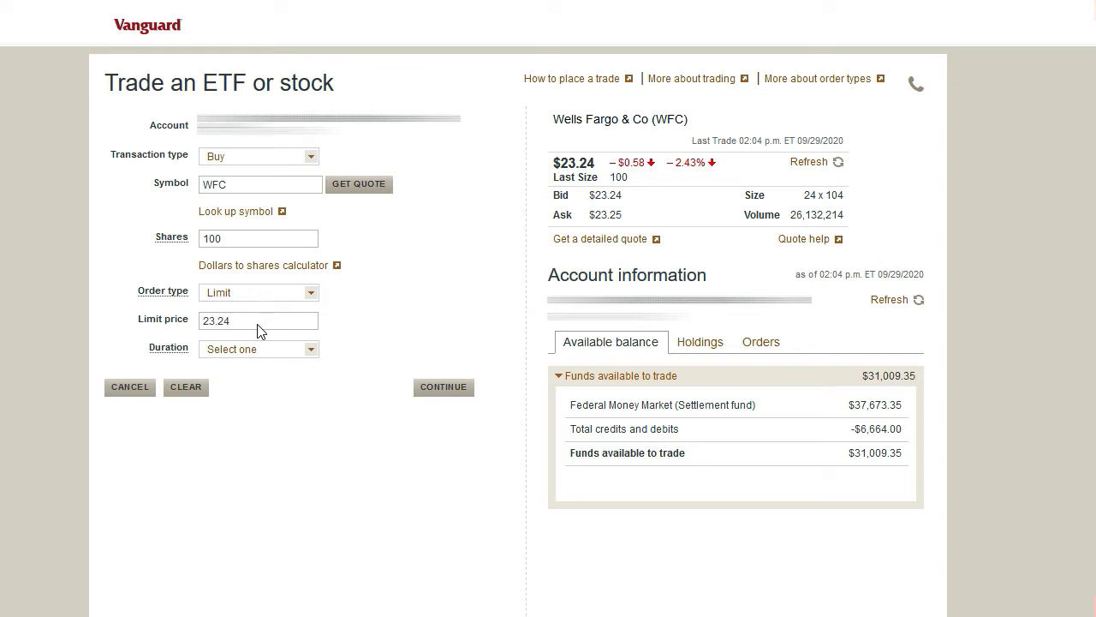
left_click(257, 349)
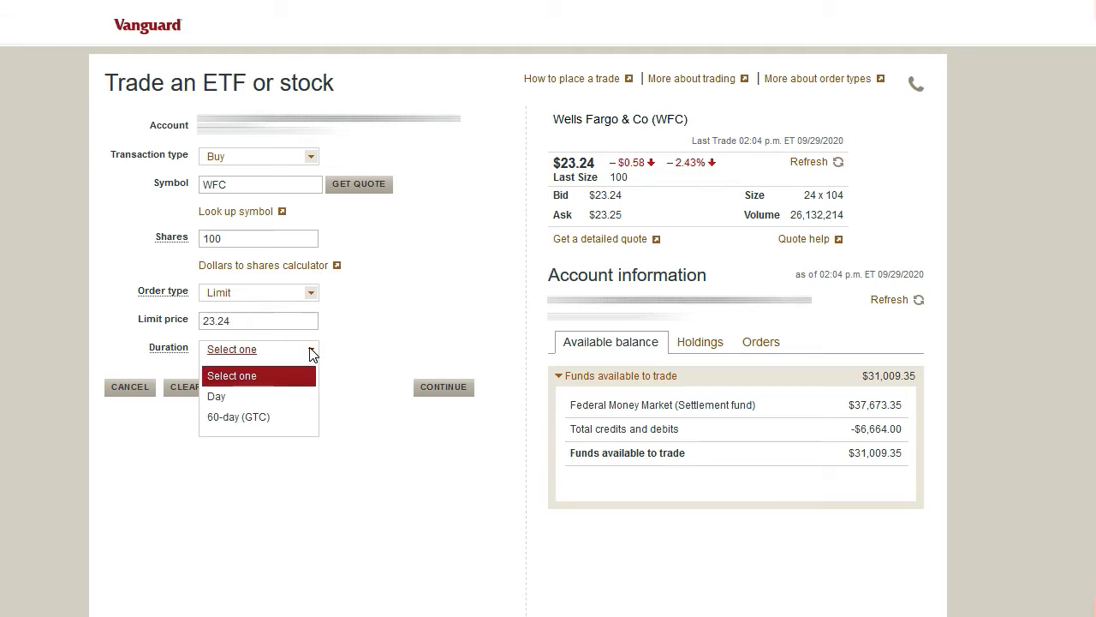
left_click(216, 395)
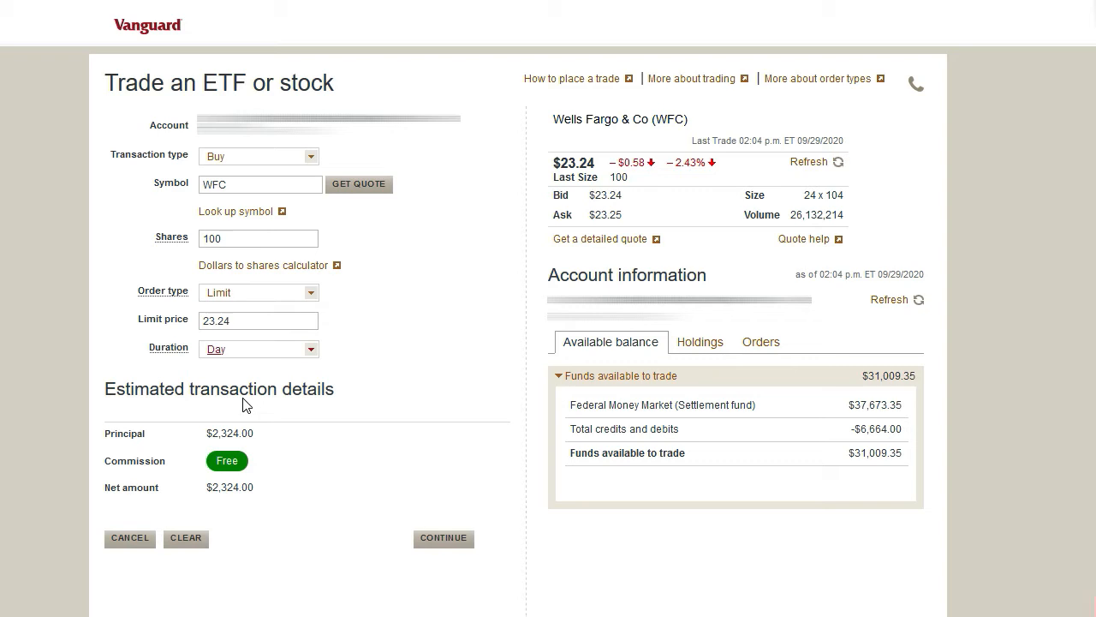
Continue to the Review and submit page for the WFC limit buy.
left_click(444, 537)
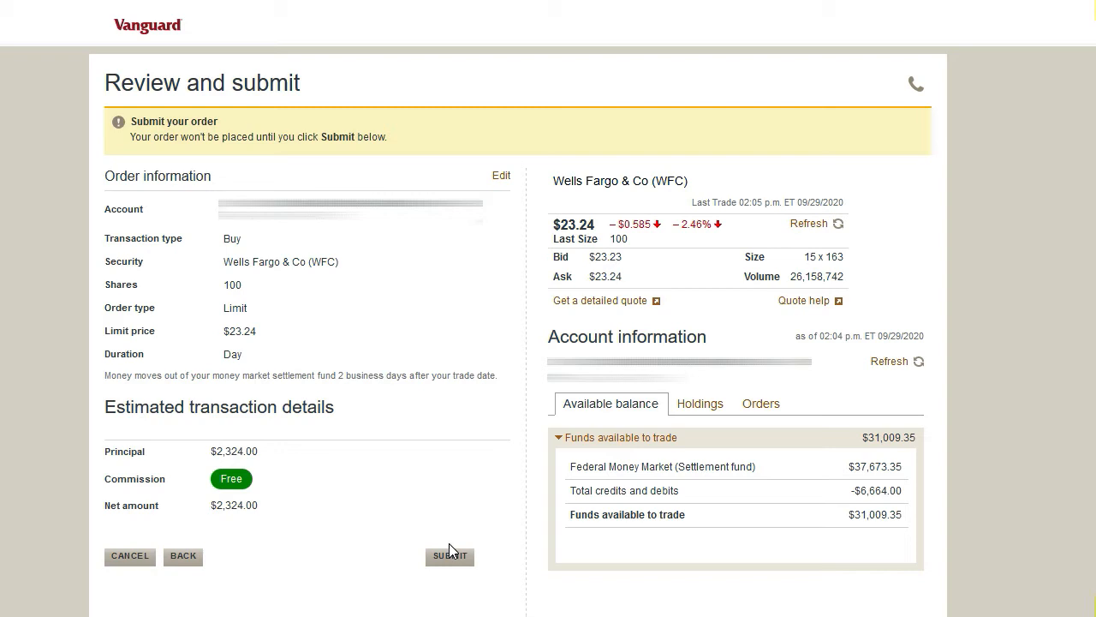
Revise the limit price to 23.23 and return to review, totaling $2,323.00.
left_click(182, 555)
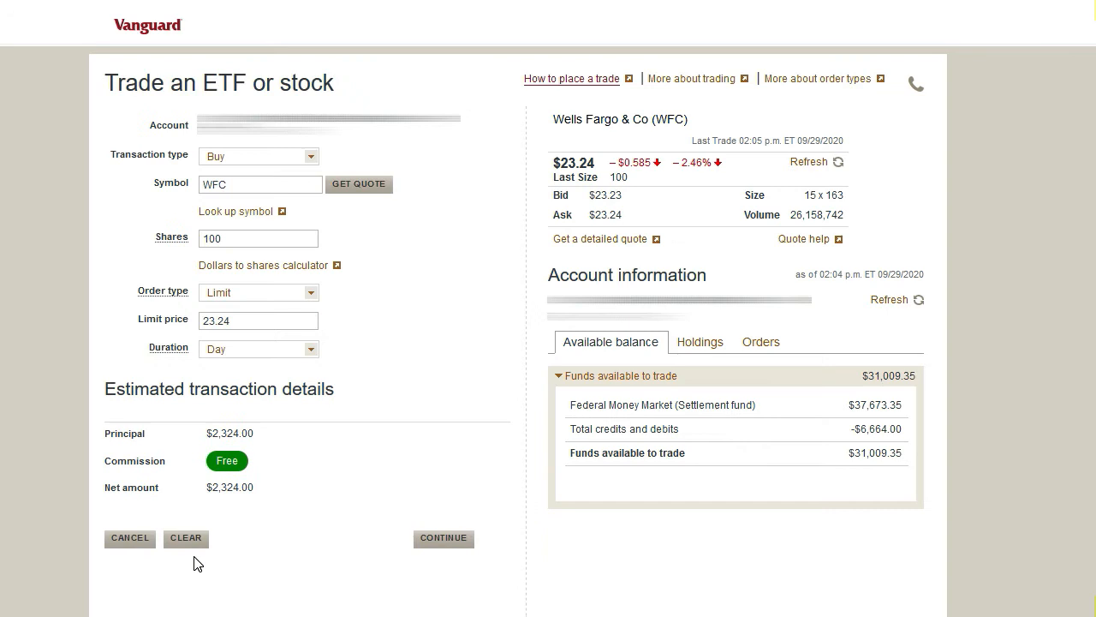
mouse_move(284, 336)
type("23.23")
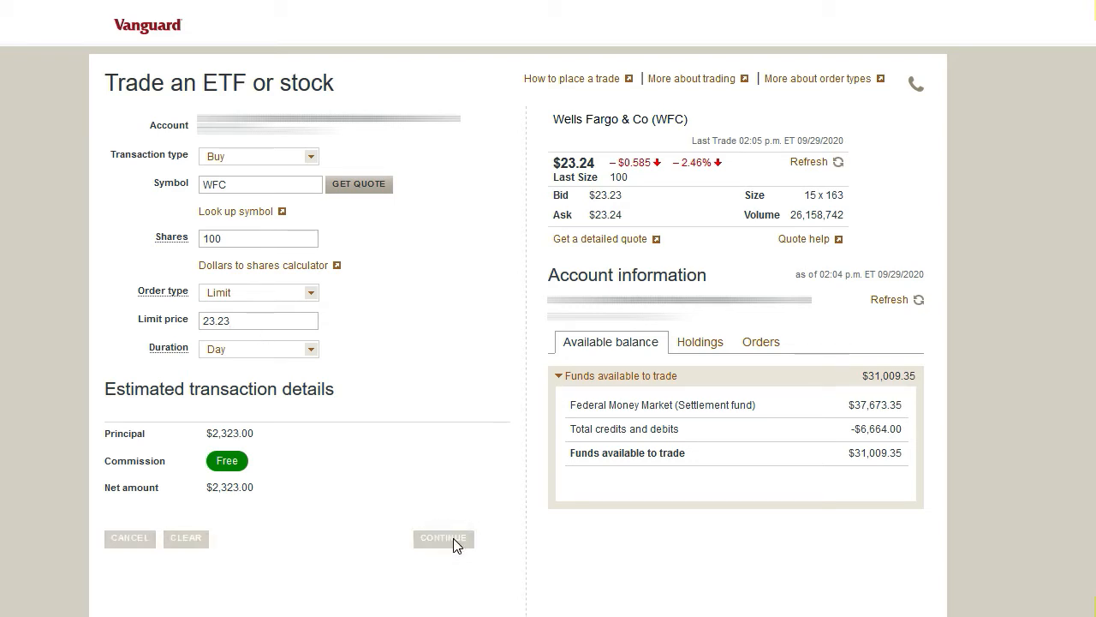
left_click(443, 538)
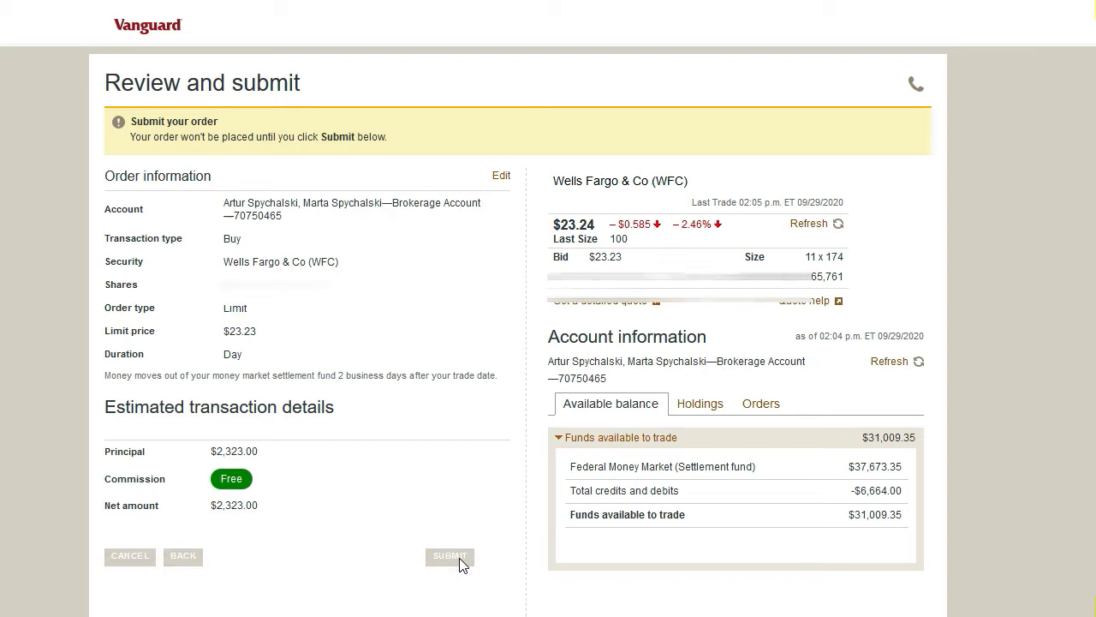
Submit the WFC order and refresh the Summary to show it Executed.
left_click(448, 555)
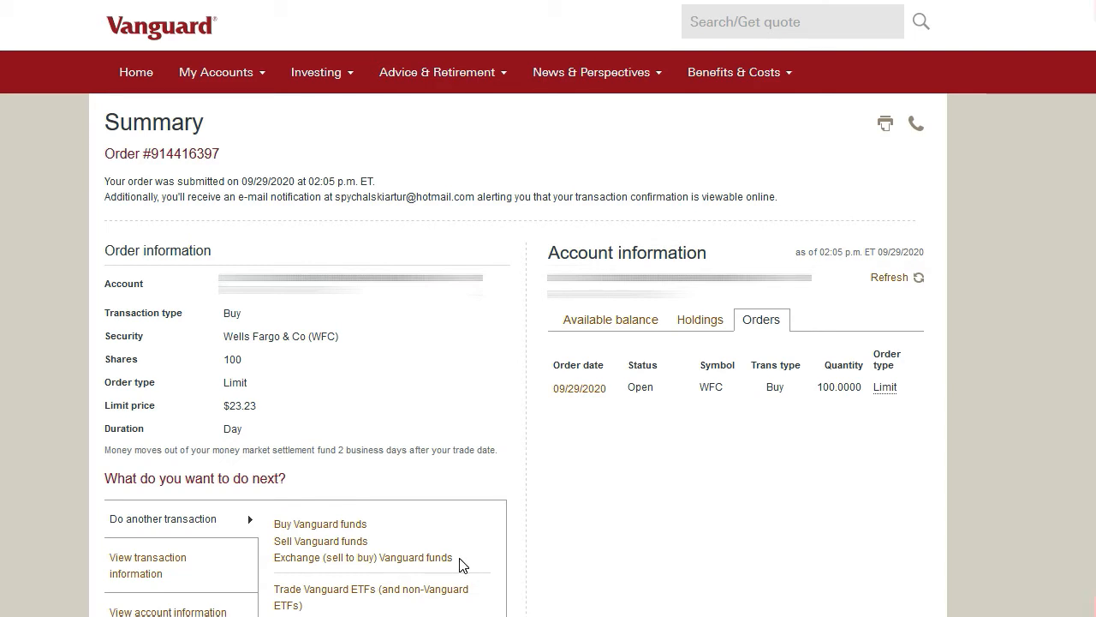
left_click(887, 278)
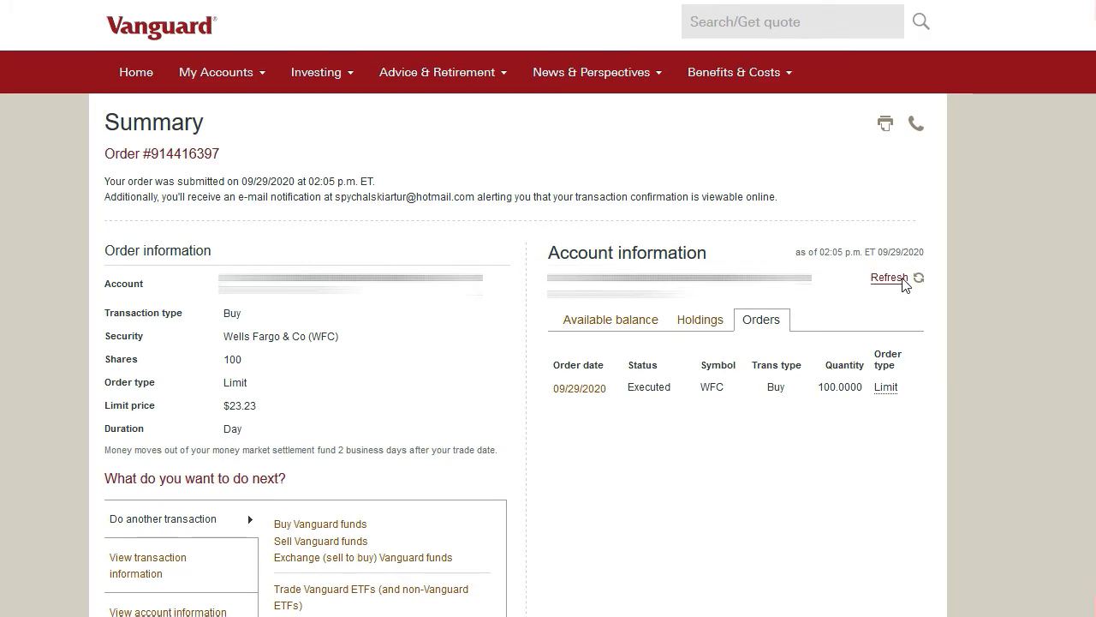